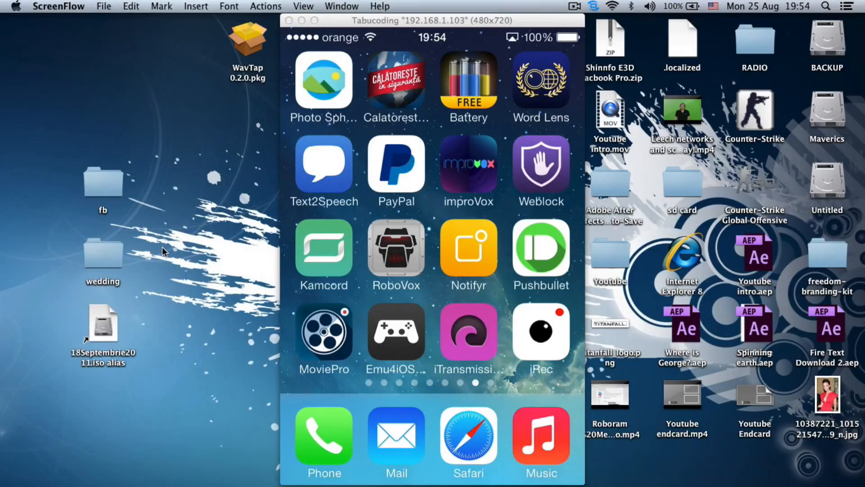
- Launch Photo Sphere from the mirrored iPhone home screen
{"action": "left_click", "coordinate": [324, 80]}
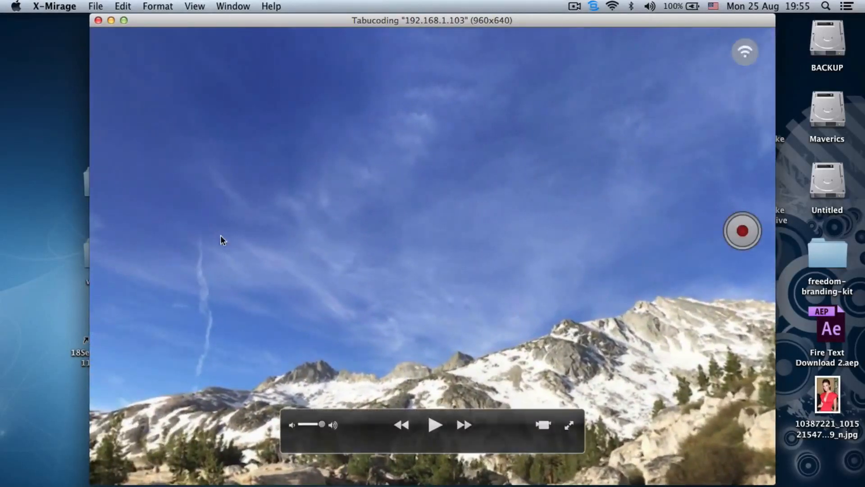
- Open the sample snowy mountain ridge photo sphere in the full-screen viewer
{"action": "left_click", "coordinate": [53, 215]}
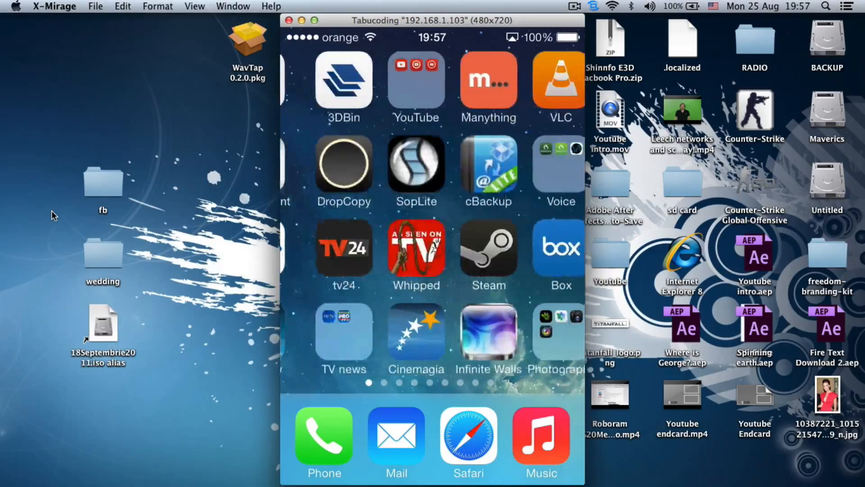
- Swipe the home screen to reach Photo Sphere and the 25 Aug 2014 capture
{"action": "scroll", "scroll_direction": "left", "scroll_amount": 3}
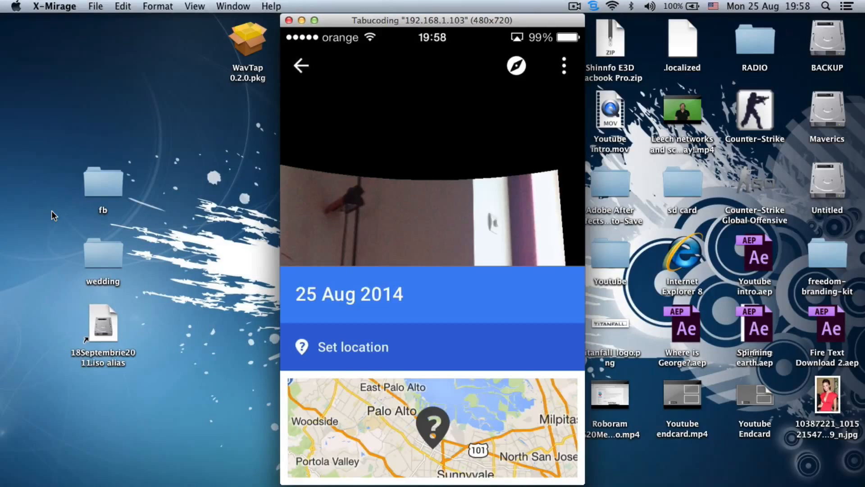
- Remove the 25 Aug 2014 photo sphere from the app and confirm
{"action": "scroll", "scroll_direction": "down", "scroll_amount": 3}
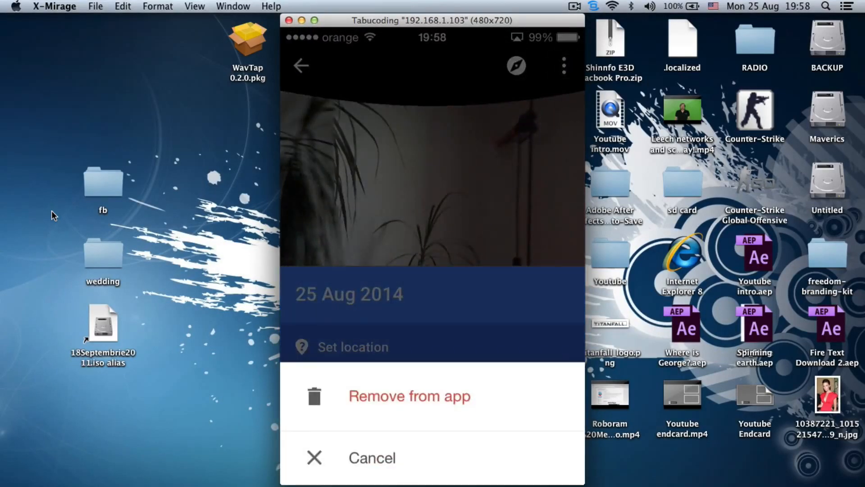
{"action": "left_click", "coordinate": [409, 396]}
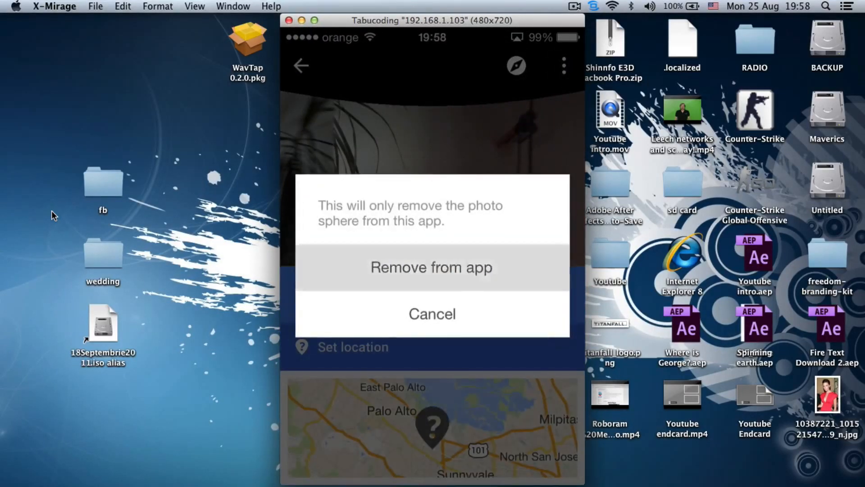
{"action": "left_click", "coordinate": [432, 314]}
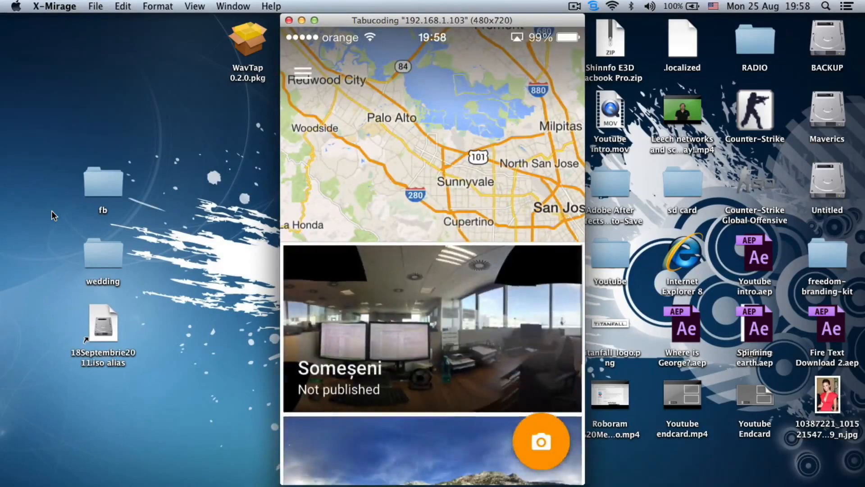
- Open the app's section menu to reach the Welcome to Photo Sphere tips
{"action": "left_click", "coordinate": [541, 442]}
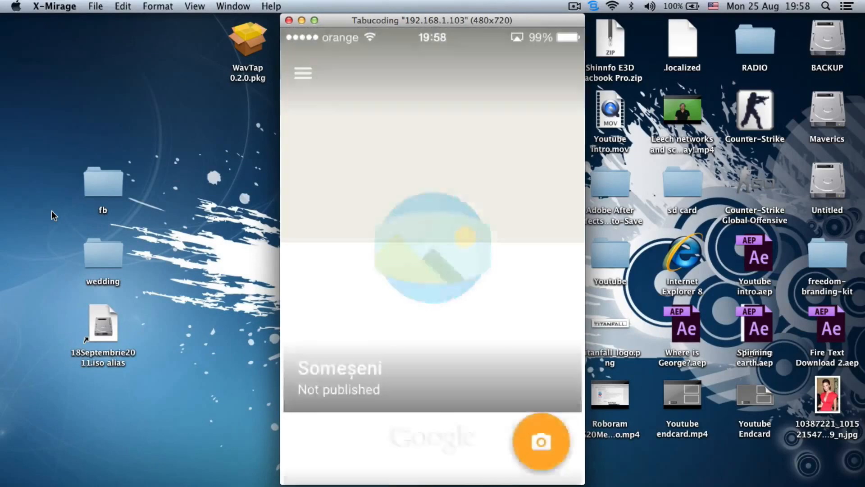
{"action": "scroll", "scroll_direction": "down", "scroll_amount": 3}
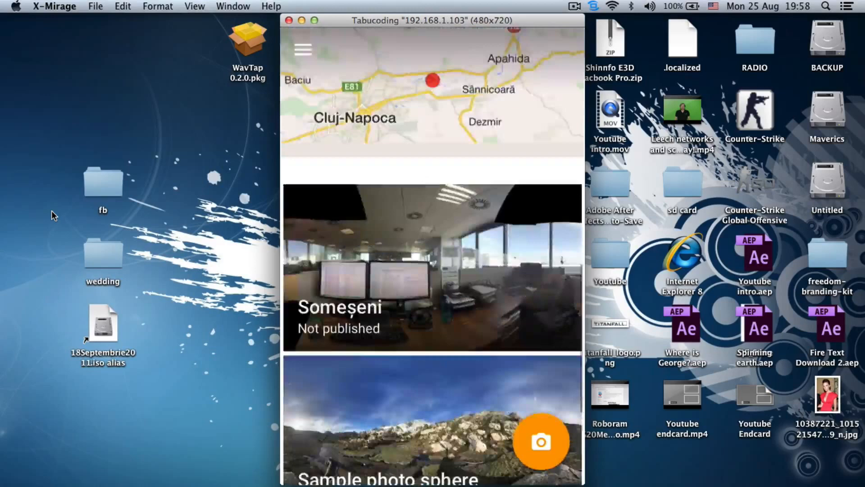
{"action": "left_click", "coordinate": [303, 49]}
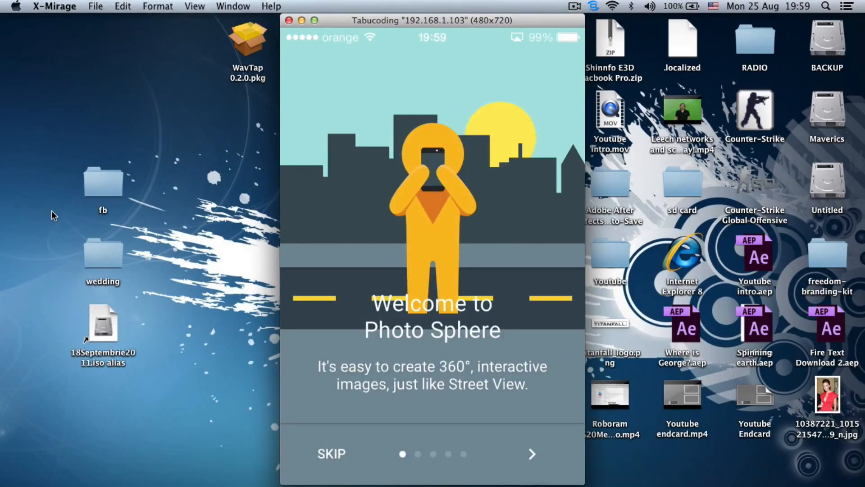
- Page through the tips, from Avoid nearby objects to Publish to Google Maps, and finish
{"action": "left_click", "coordinate": [531, 454]}
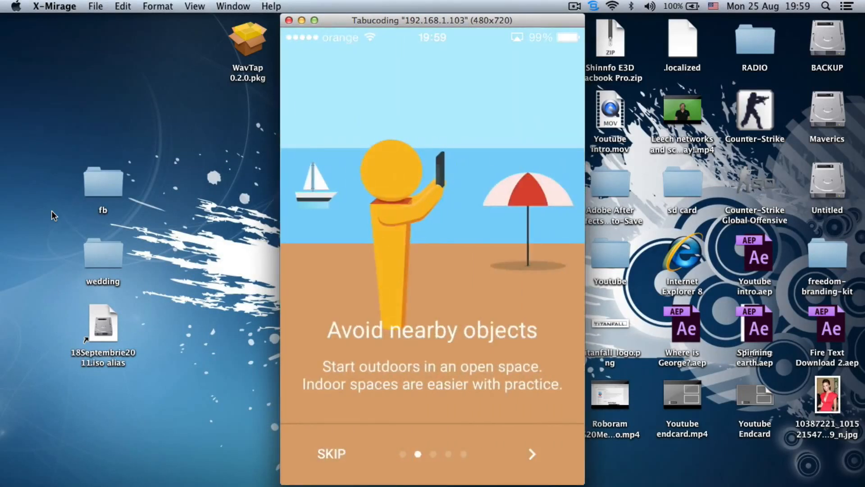
{"action": "left_click", "coordinate": [530, 454]}
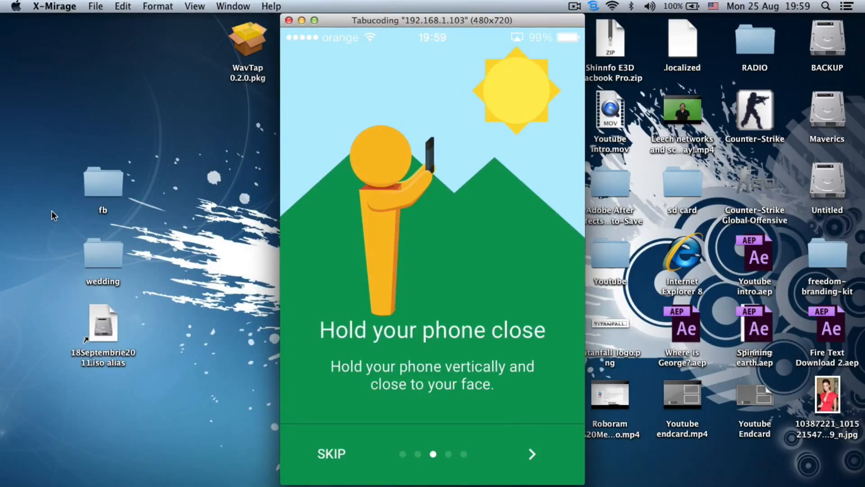
{"action": "left_click", "coordinate": [531, 453]}
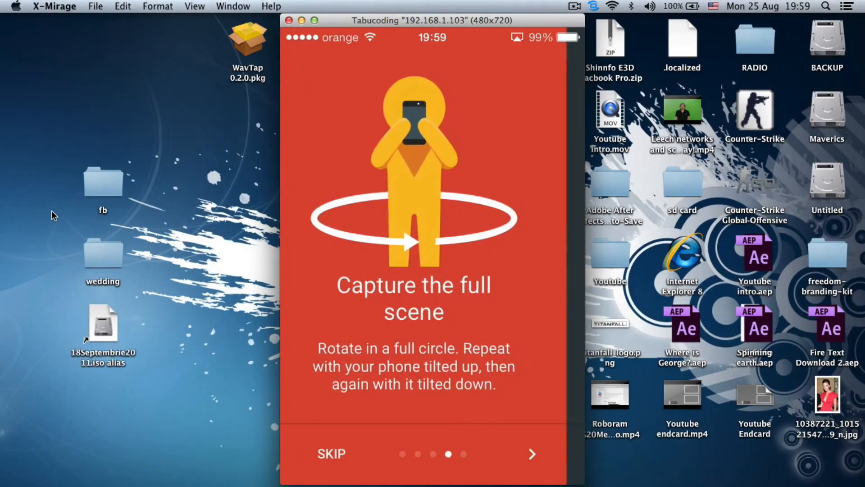
{"action": "left_click", "coordinate": [532, 454]}
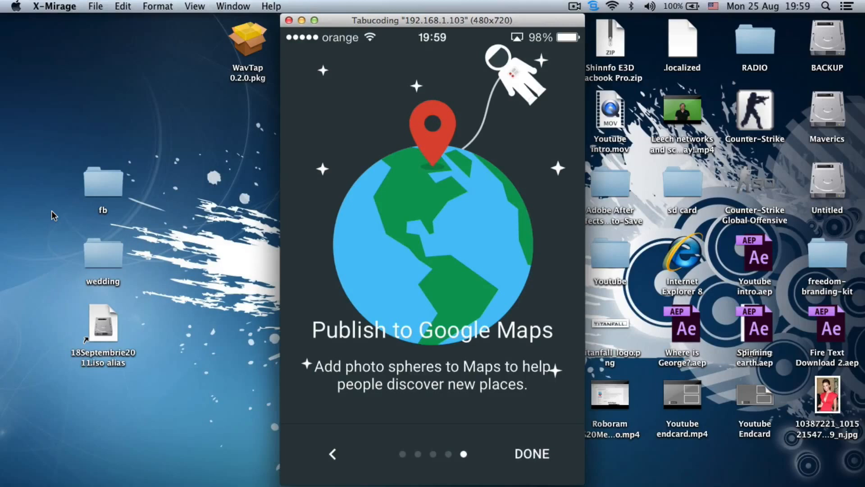
{"action": "left_click", "coordinate": [531, 453]}
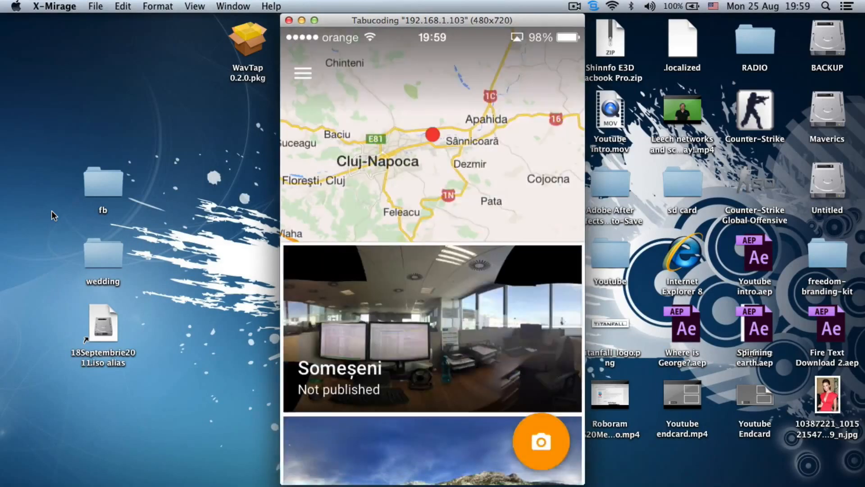
{"action": "left_click", "coordinate": [302, 73]}
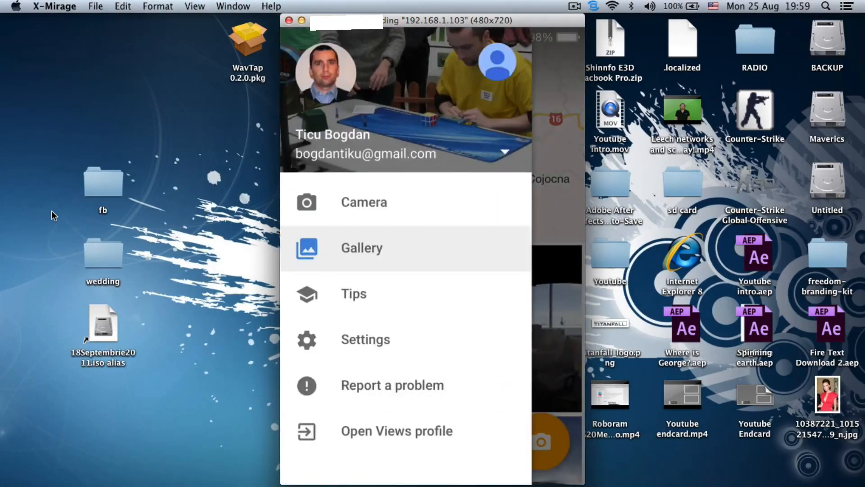
{"action": "left_click", "coordinate": [365, 339]}
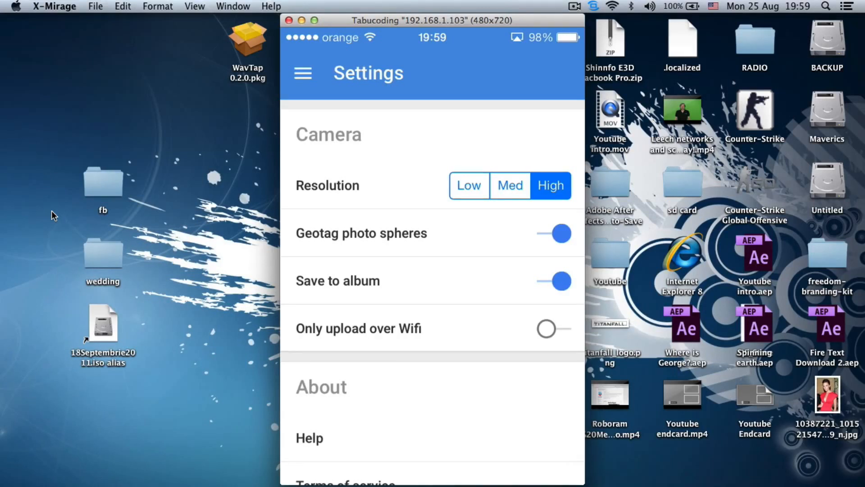
{"action": "scroll", "scroll_direction": "down", "scroll_amount": 3}
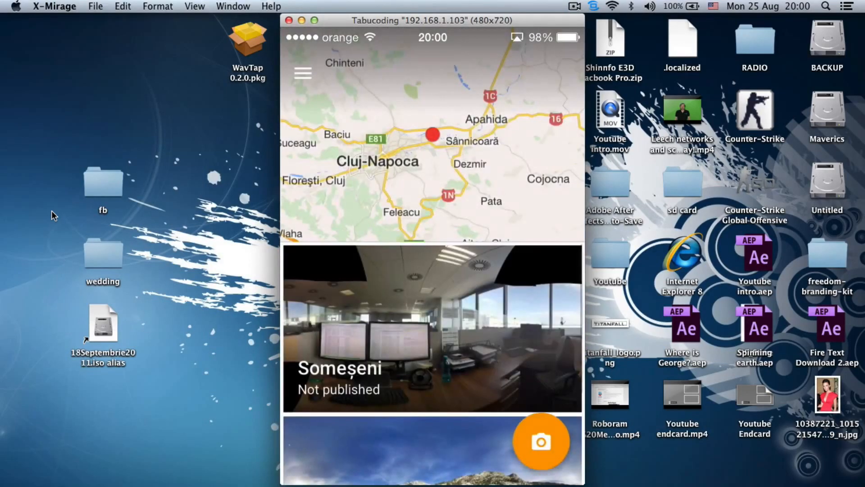
{"action": "scroll", "scroll_direction": "down", "scroll_amount": 3}
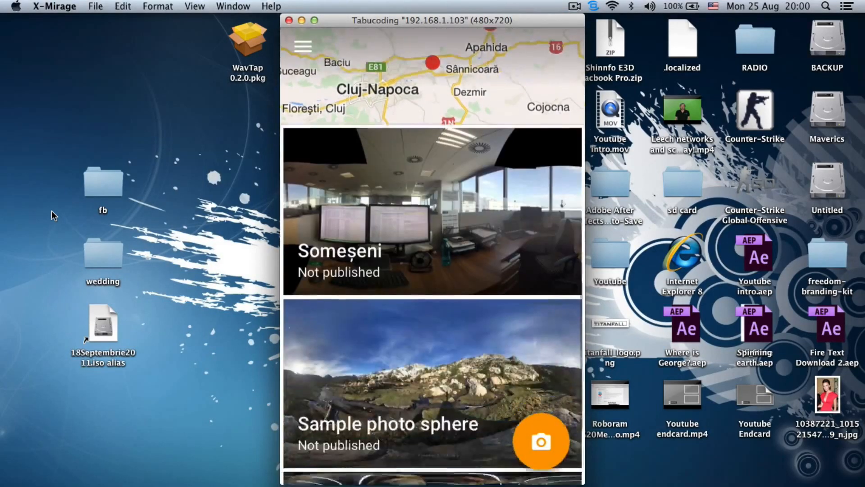
{"action": "scroll", "scroll_direction": "down", "scroll_amount": 3}
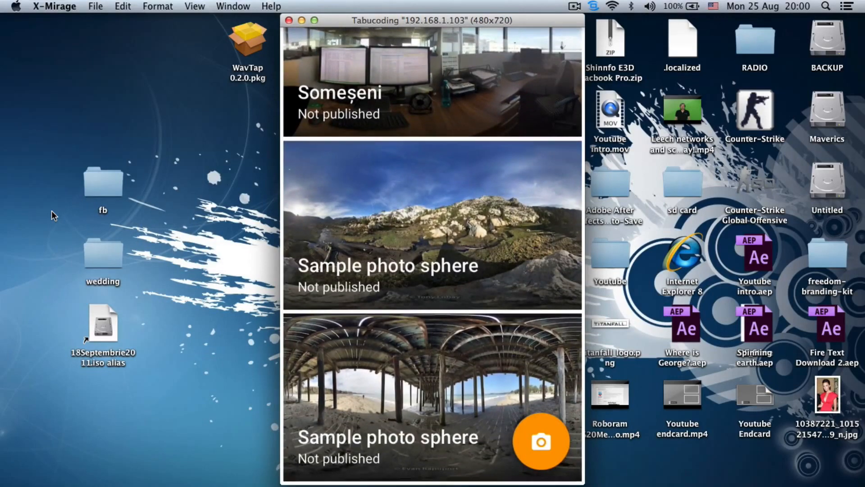